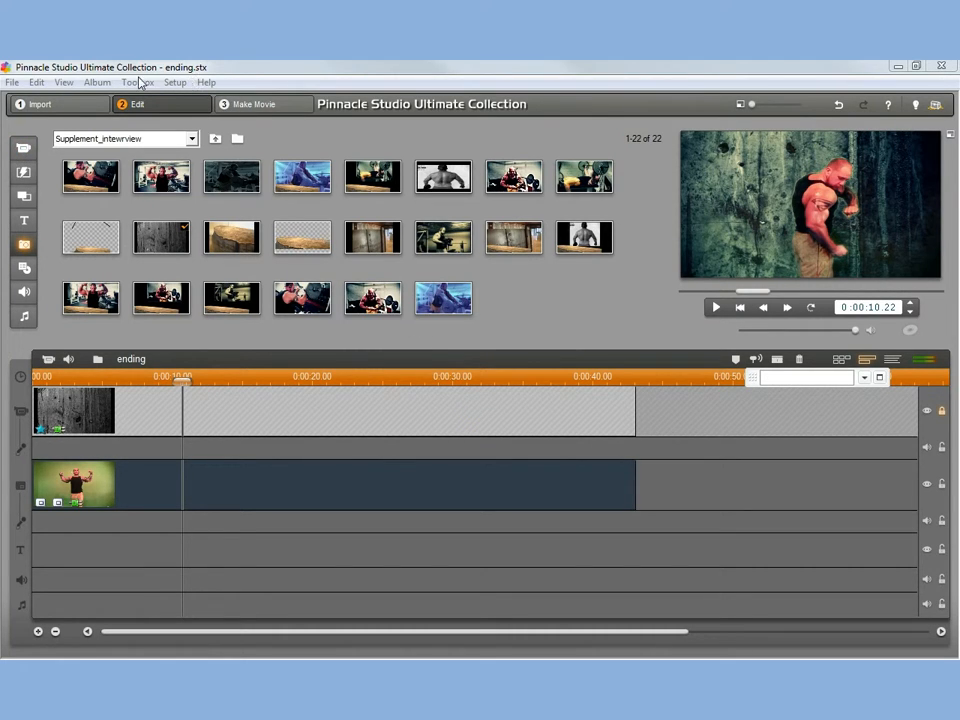
{"action": "mouse_move", "coordinate": [640, 338]}
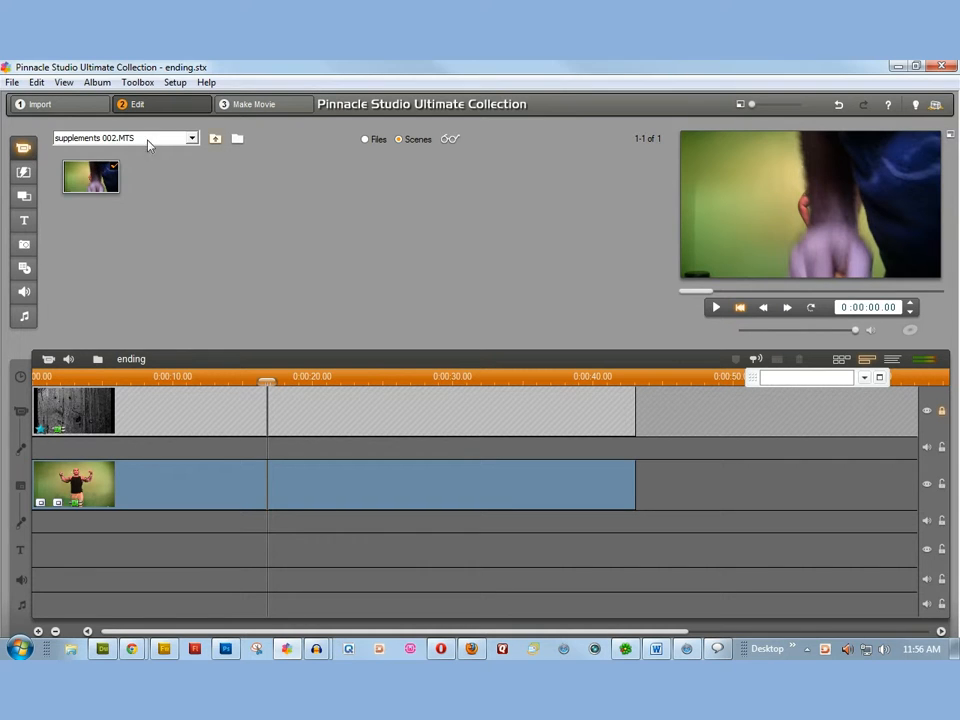
- Browse the computer for video files and interview pictures, closing both browsers without loading anything
{"action": "left_click", "coordinate": [236, 138]}
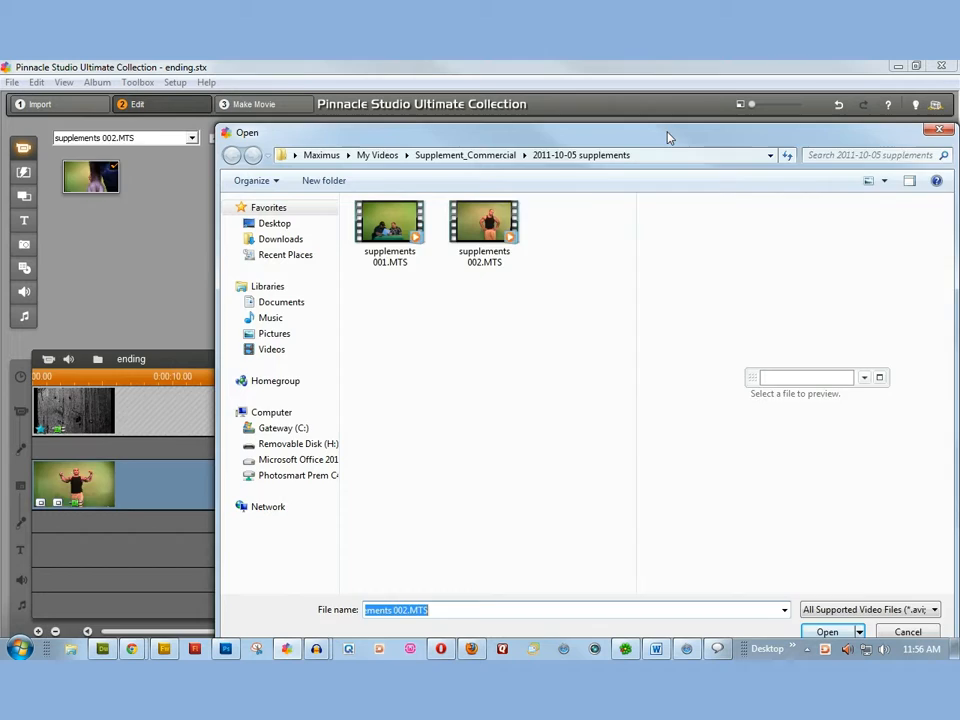
{"action": "left_click", "coordinate": [826, 632]}
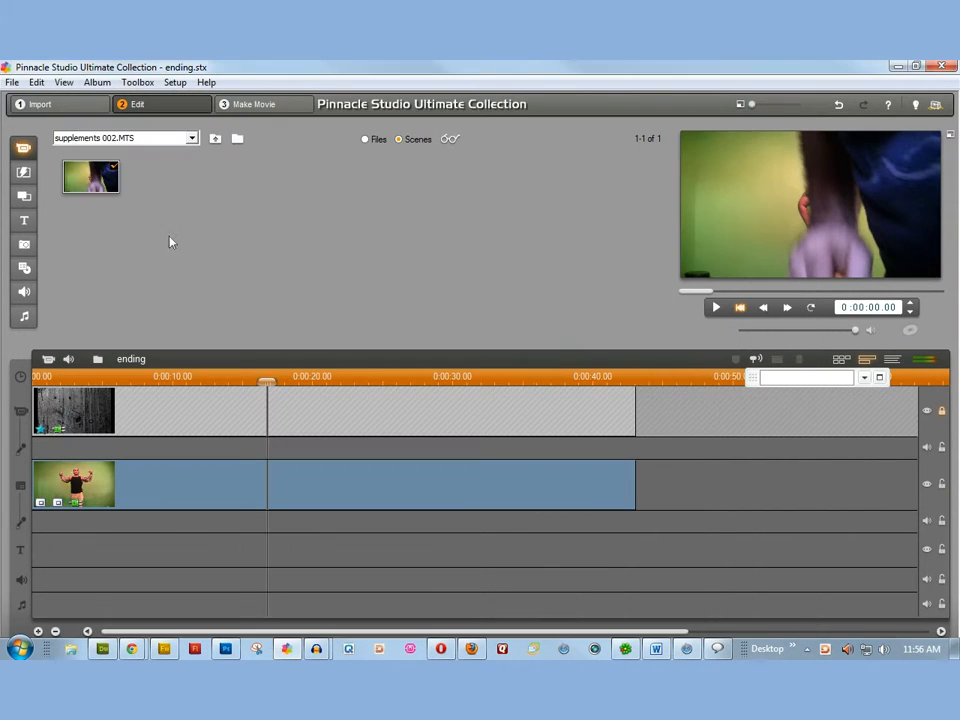
{"action": "mouse_move", "coordinate": [40, 206]}
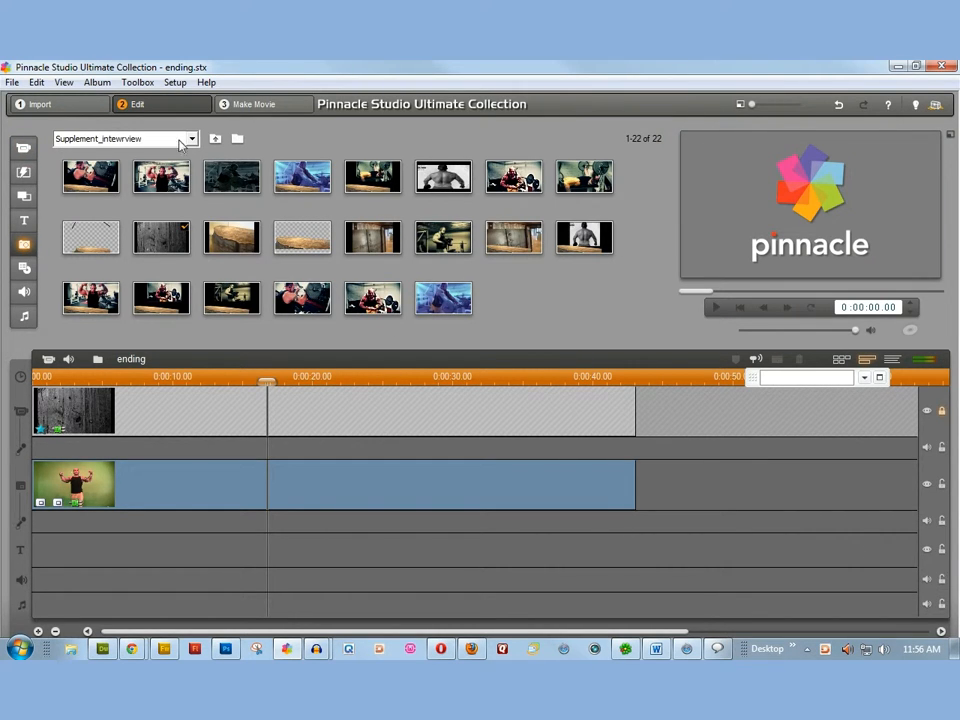
{"action": "left_click", "coordinate": [236, 138]}
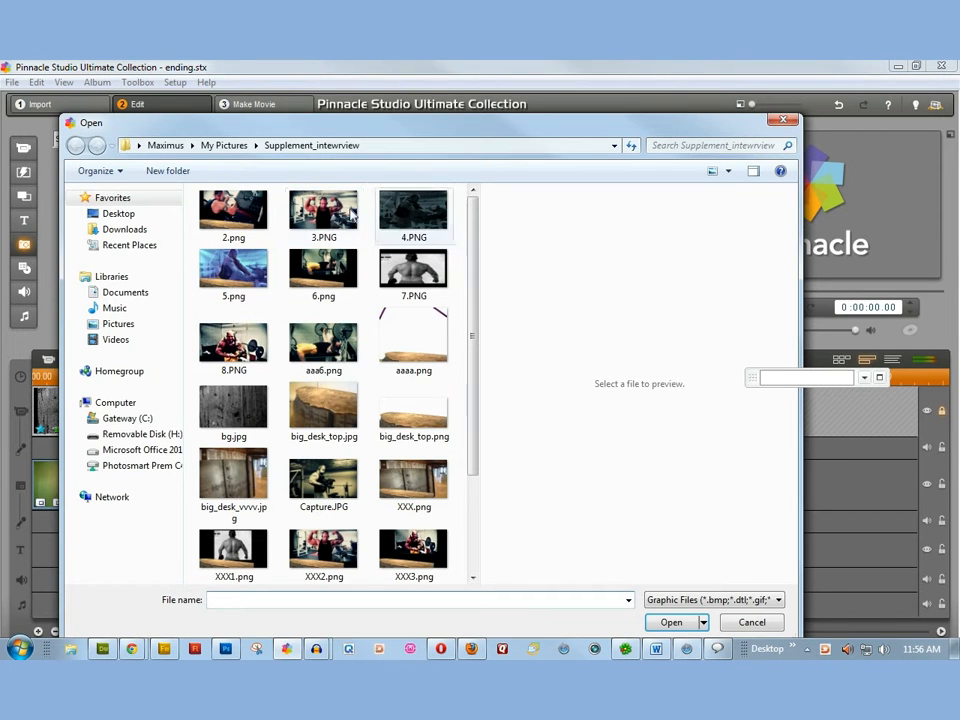
{"action": "mouse_move", "coordinate": [336, 324]}
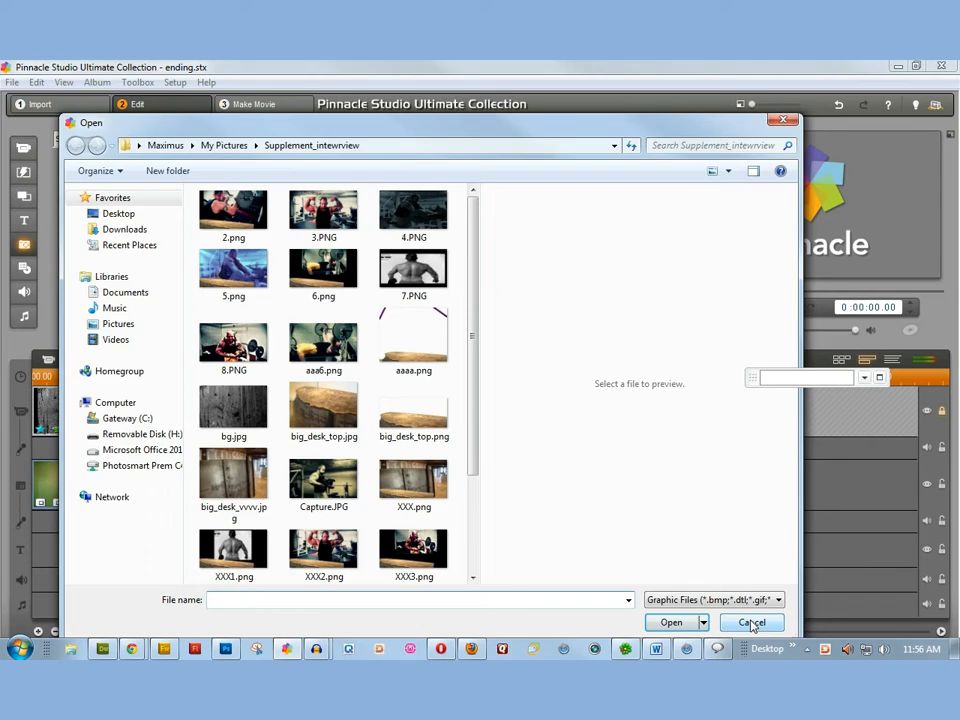
{"action": "left_click", "coordinate": [750, 622]}
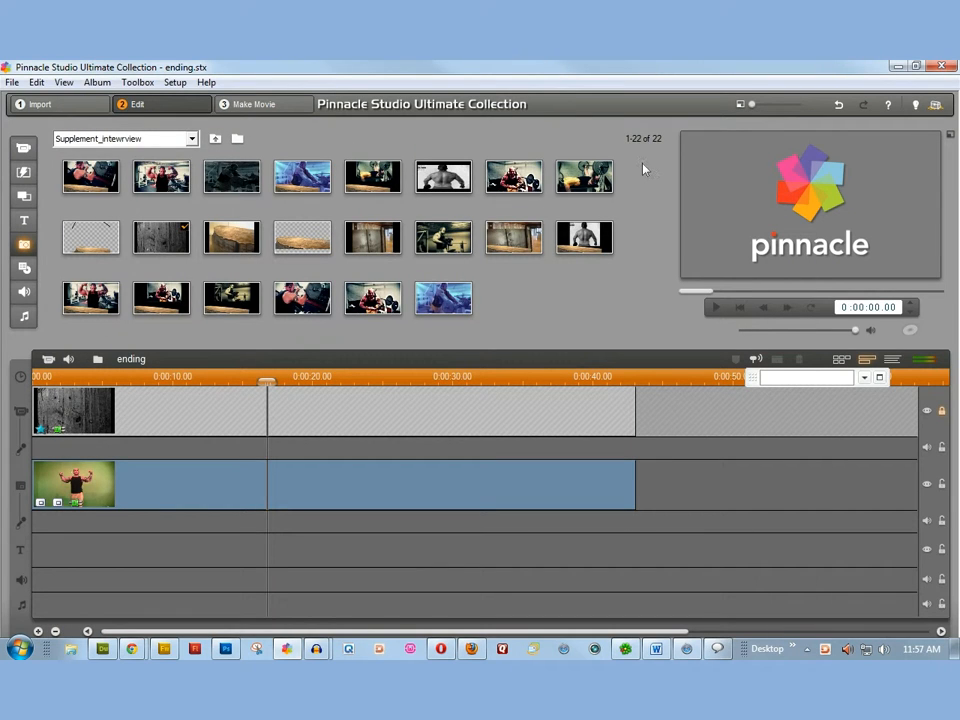
{"action": "mouse_move", "coordinate": [260, 240]}
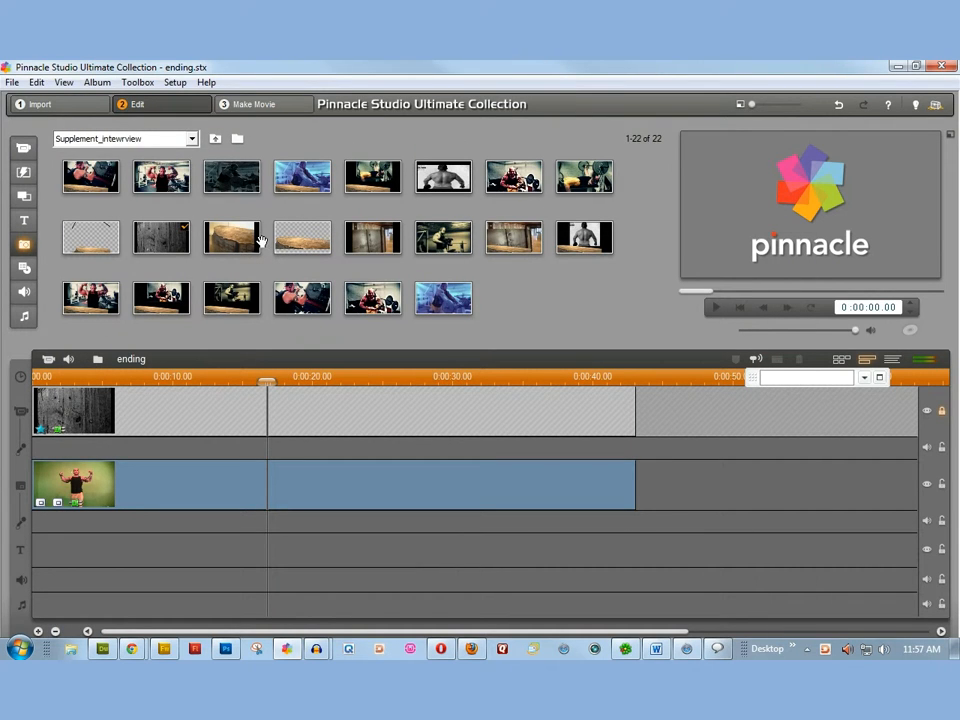
{"action": "mouse_move", "coordinate": [24, 292]}
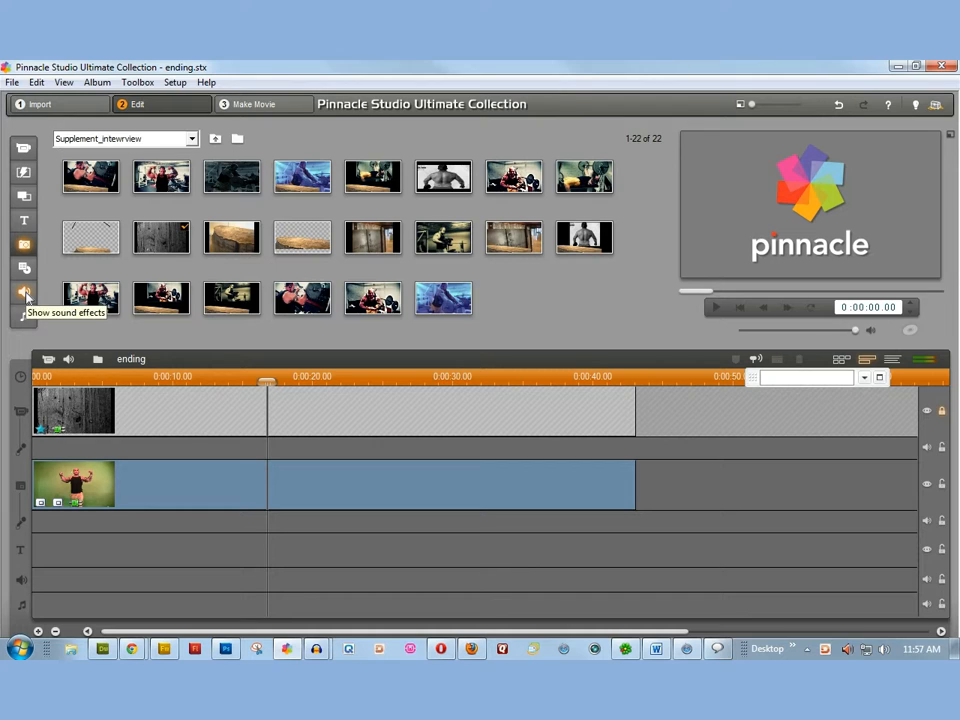
- Switch the library to Music and open the Blow_The_Fuse_Album folder in the file browser
{"action": "left_click", "coordinate": [24, 292]}
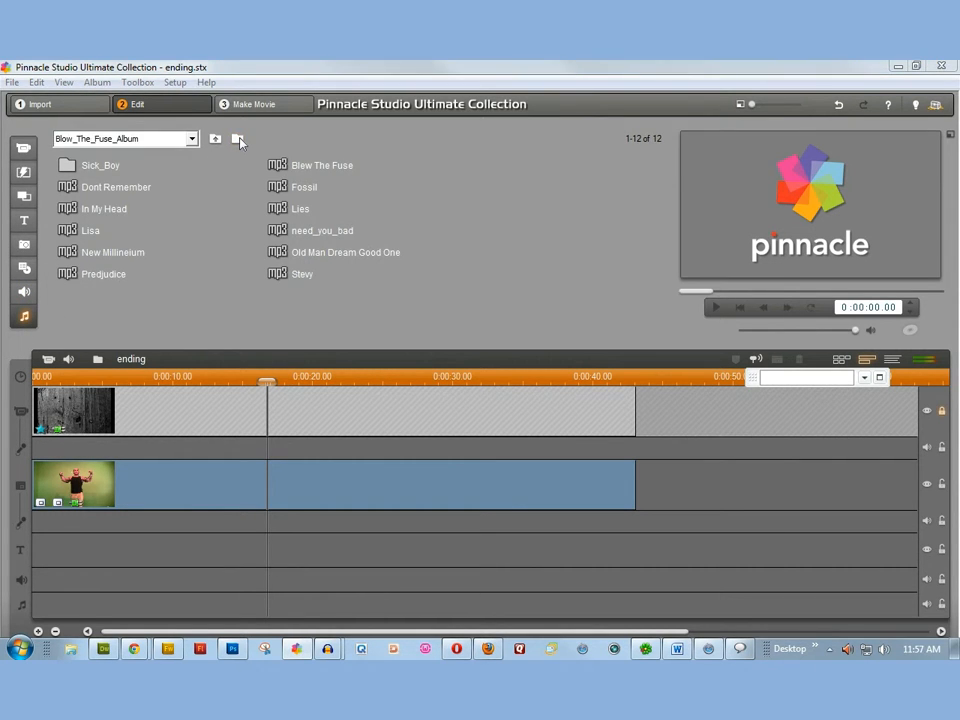
{"action": "left_click", "coordinate": [240, 138]}
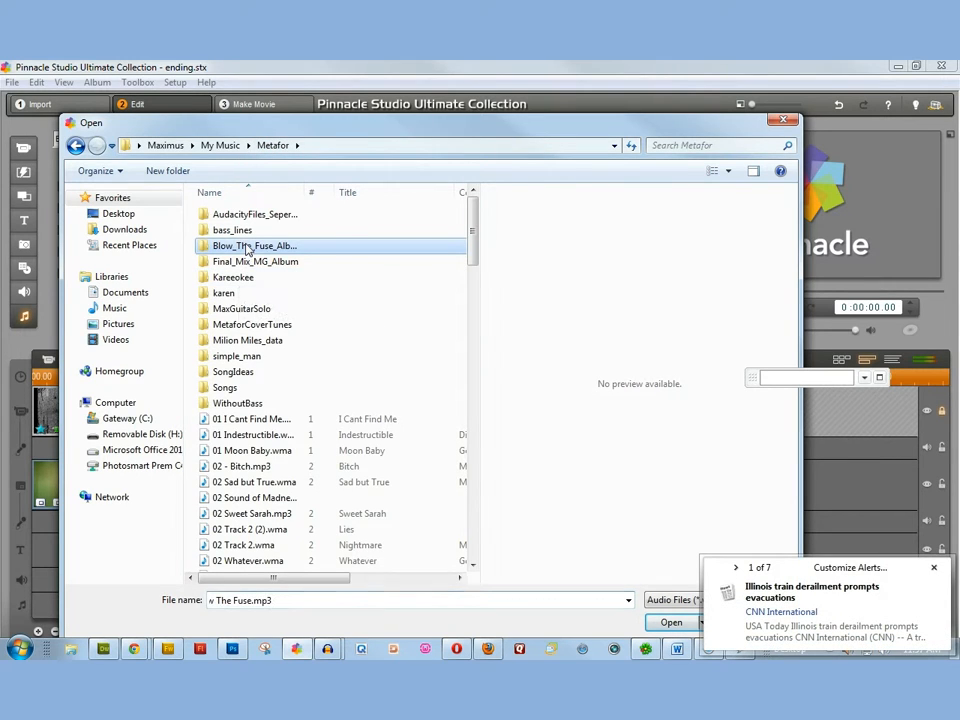
{"action": "double_click", "coordinate": [254, 244]}
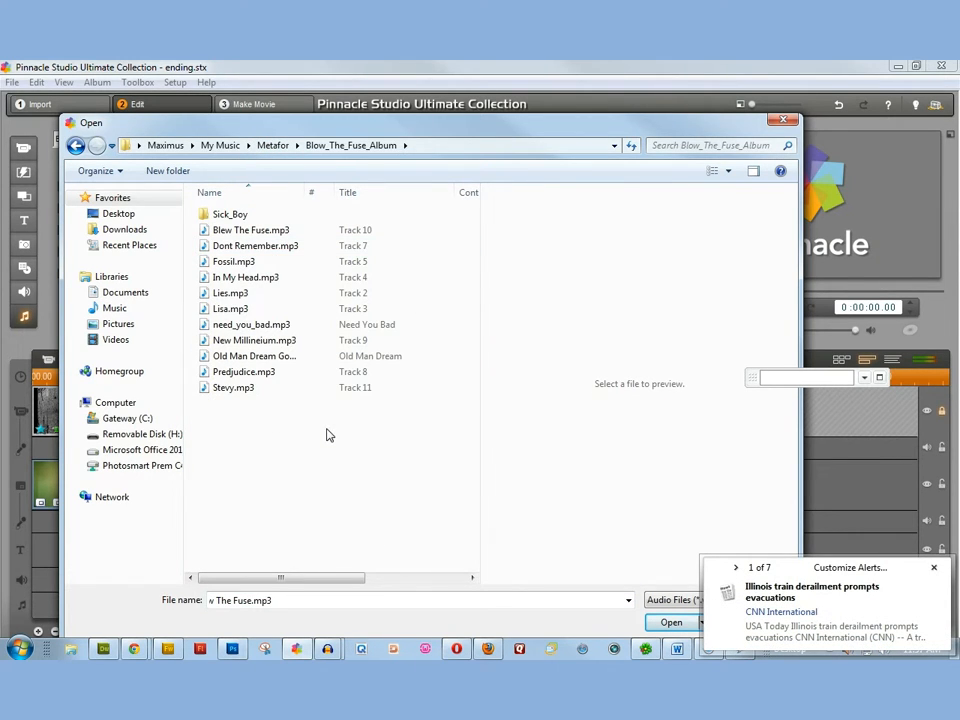
{"action": "left_click", "coordinate": [736, 568]}
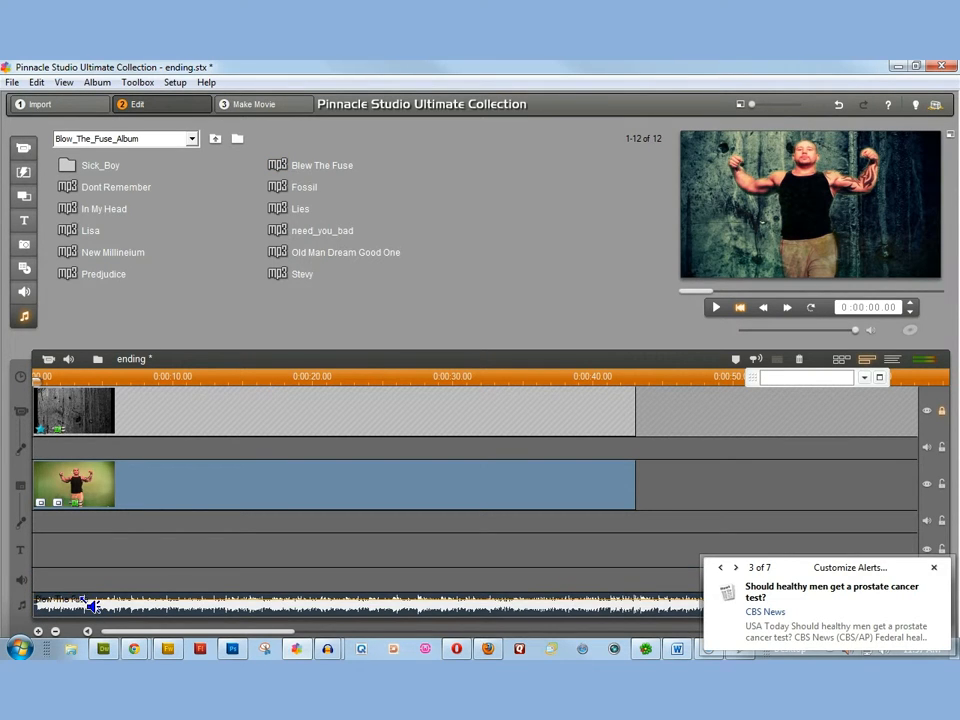
- Add the Blow The Fuse song to the music track and play the preview, pausing about three seconds in
{"action": "left_click", "coordinate": [736, 568]}
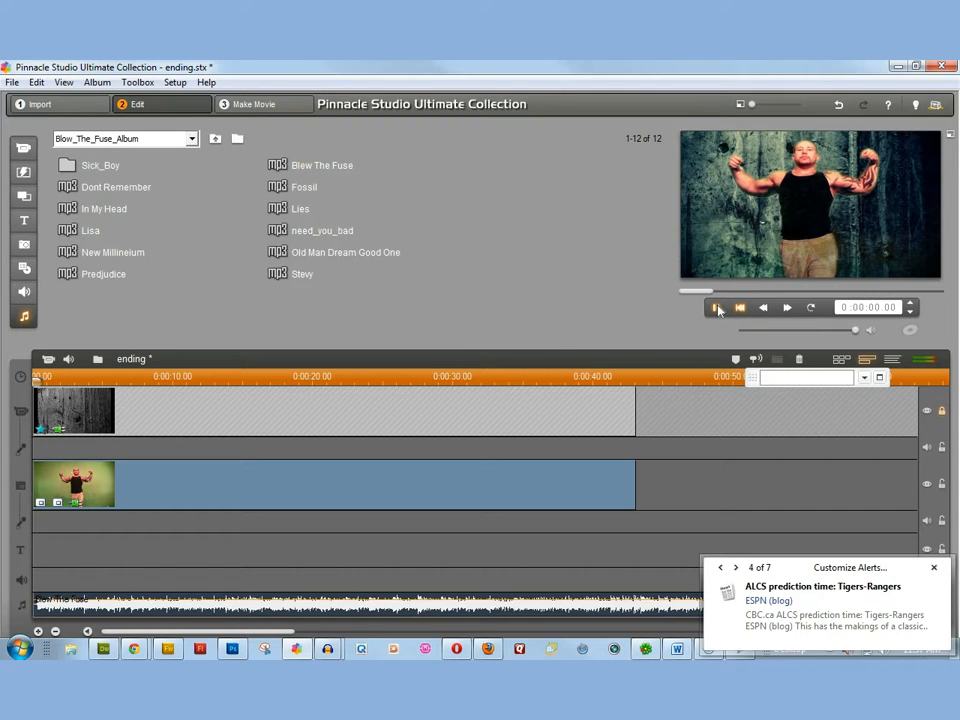
{"action": "left_click", "coordinate": [716, 308]}
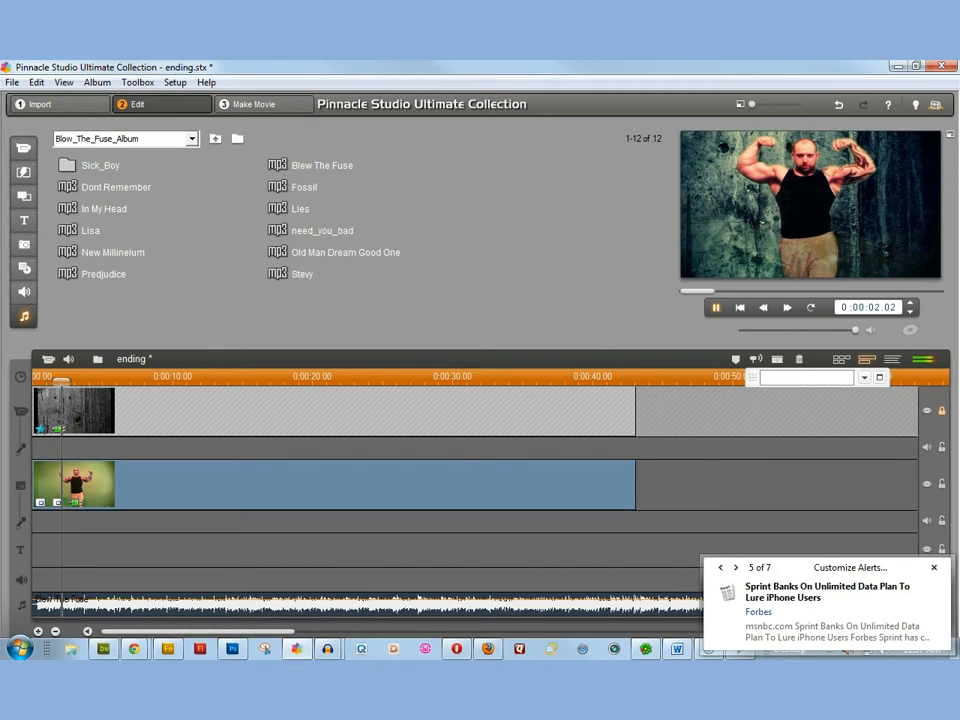
{"action": "left_click", "coordinate": [716, 308]}
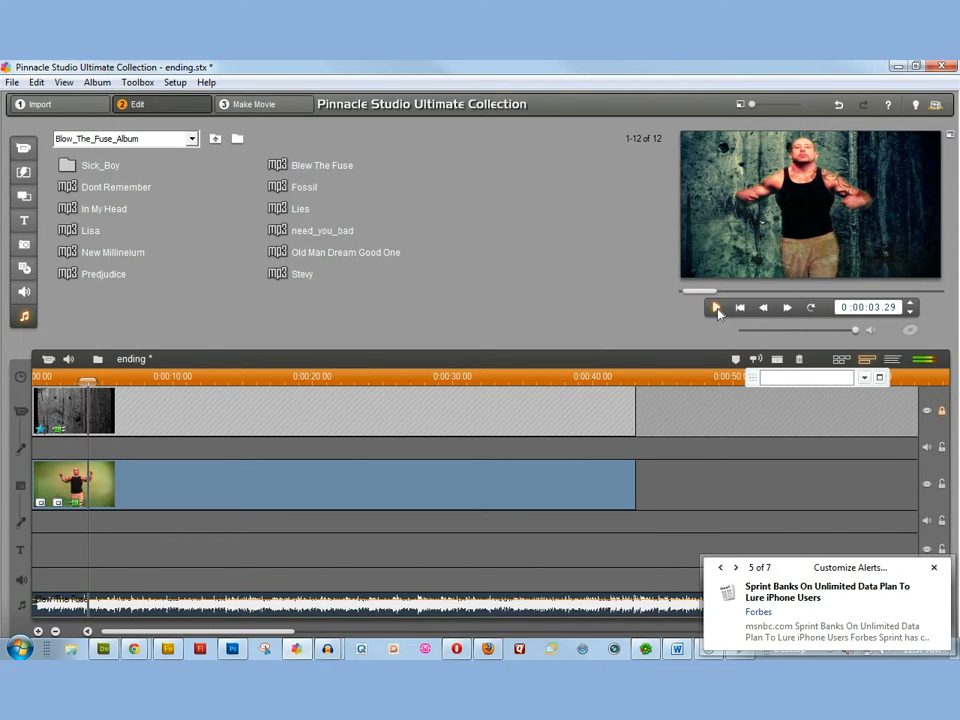
{"action": "mouse_move", "coordinate": [292, 280]}
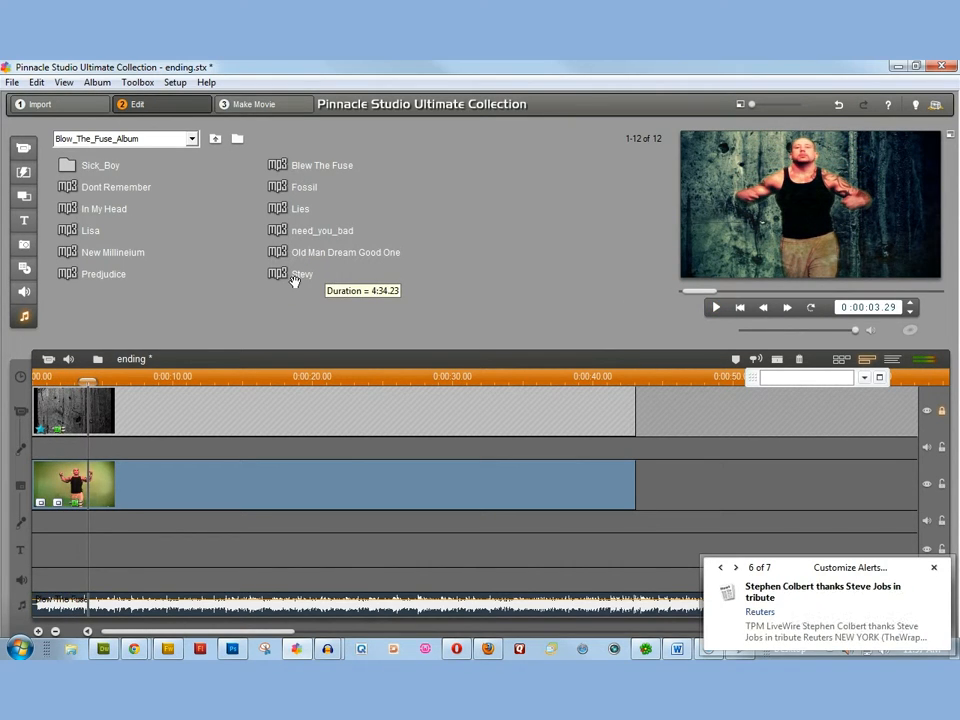
{"action": "mouse_move", "coordinate": [502, 290]}
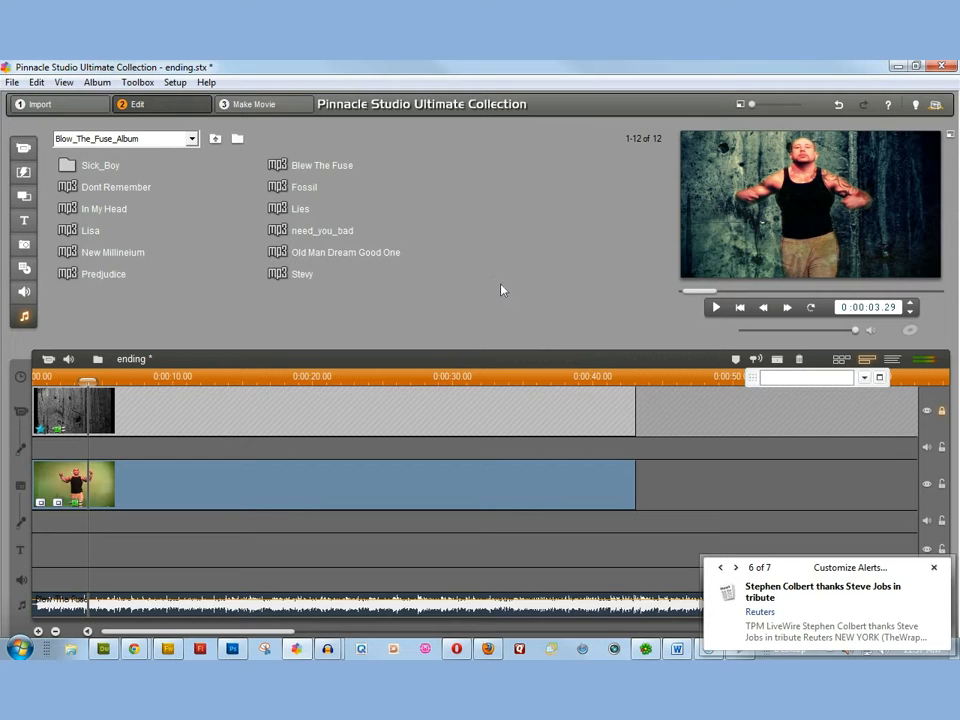
{"action": "mouse_move", "coordinate": [520, 276]}
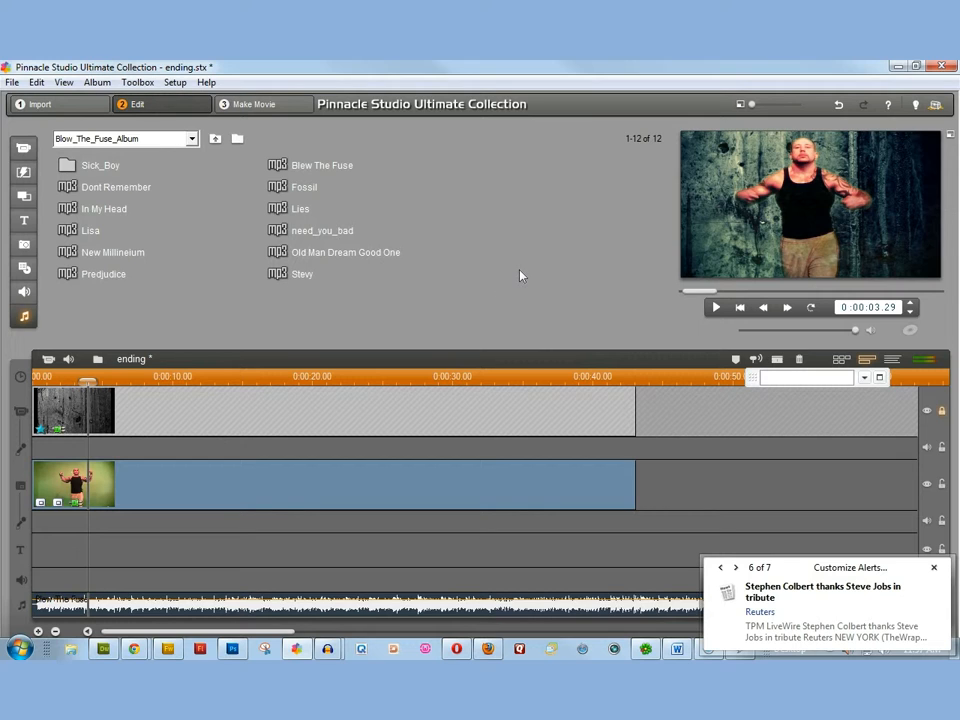
{"action": "left_click", "coordinate": [736, 568]}
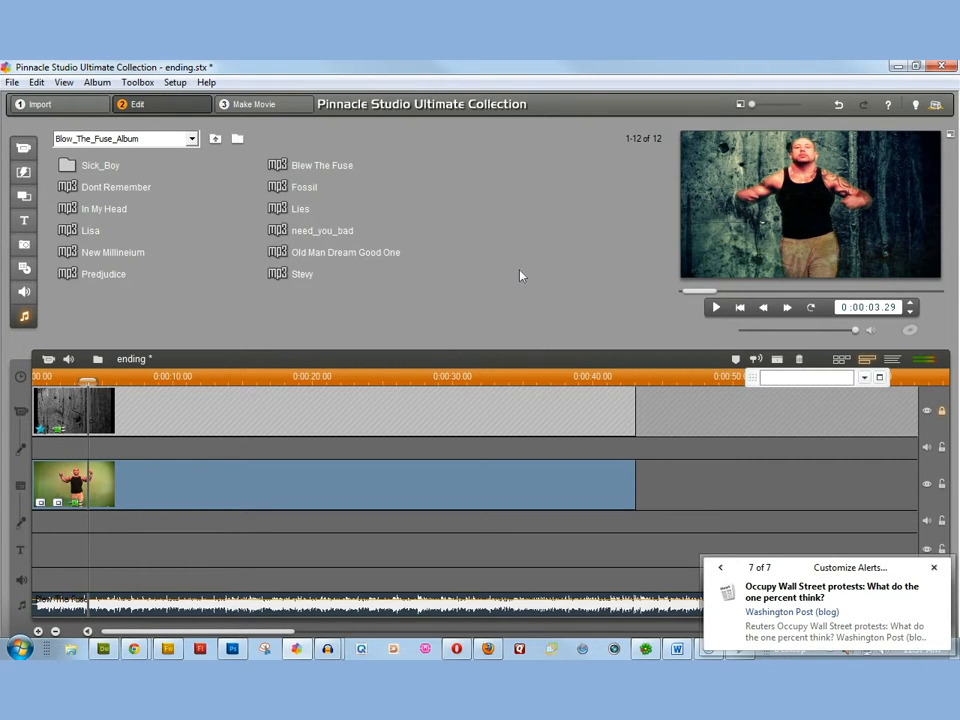